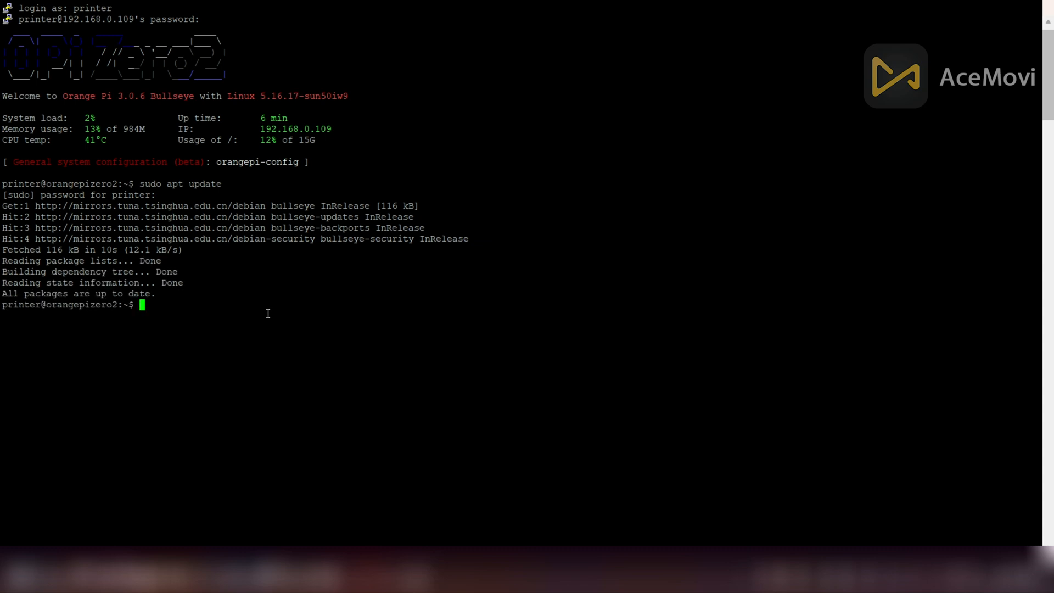
mouse_move(250, 313)
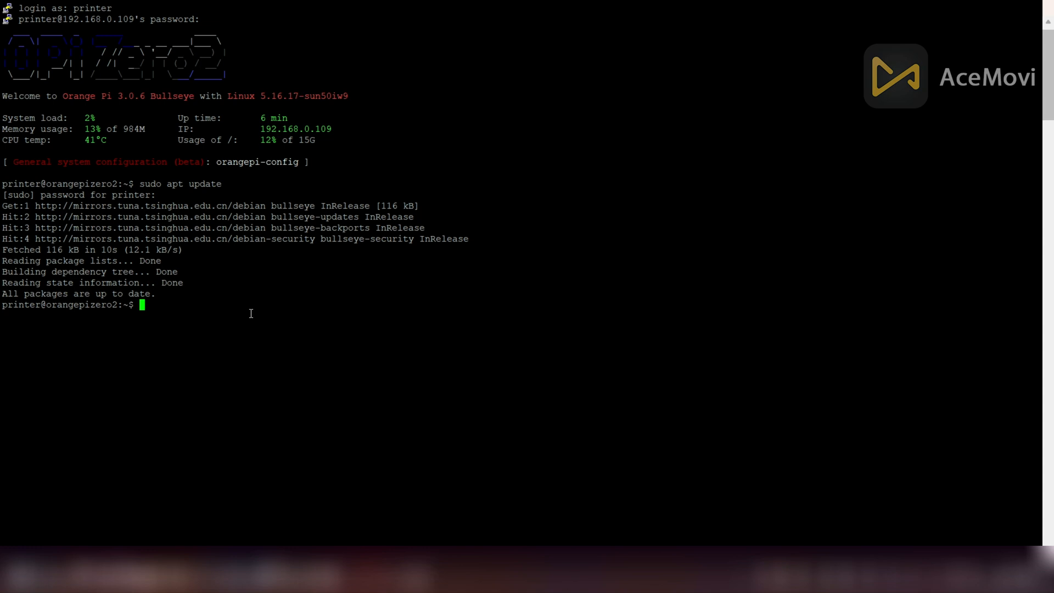
mouse_move(210, 309)
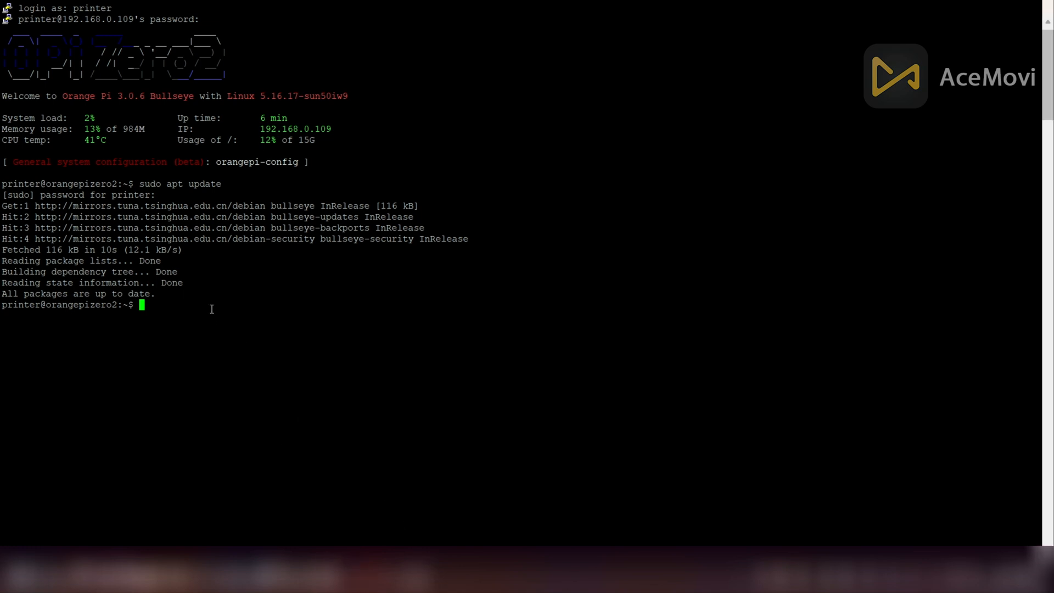
type("sudo apt install -y git")
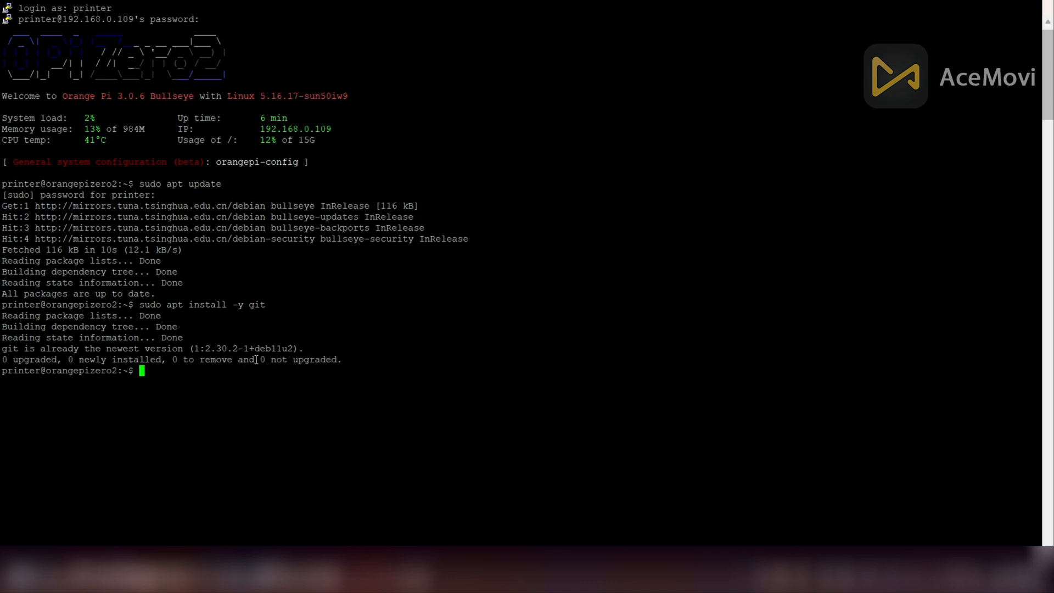
type("git clone https://github.com/orangepi-xunlong/wiringOP")
type("cd wiringOP")
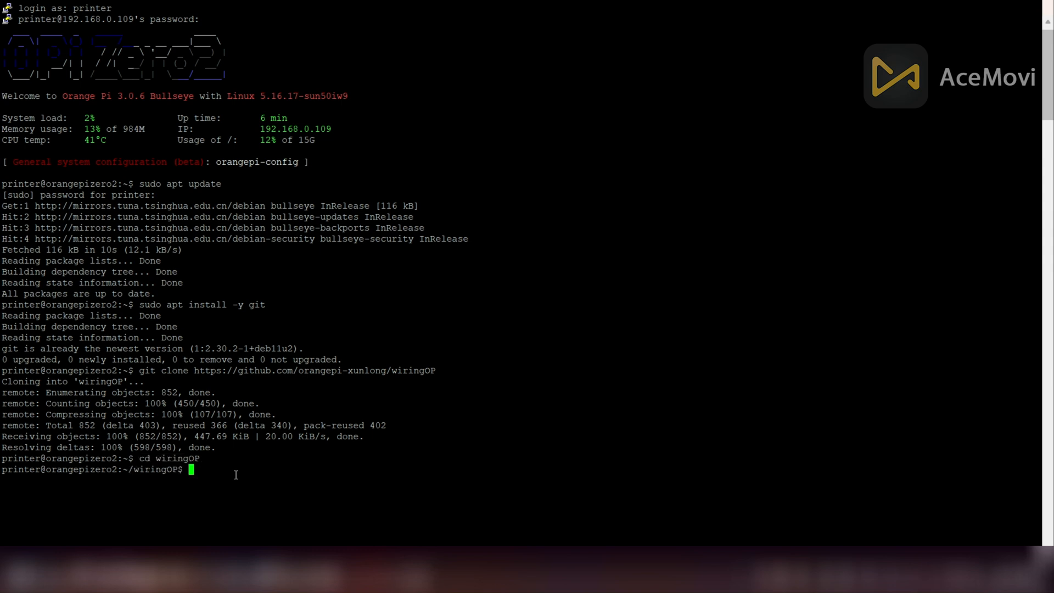
type("sudo ./build clean")
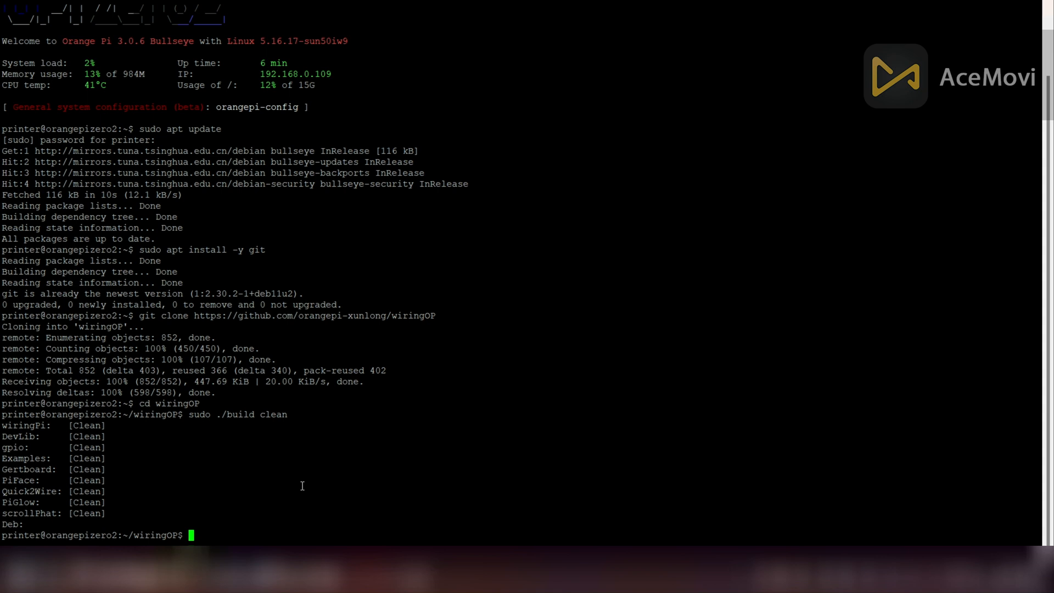
mouse_move(270, 532)
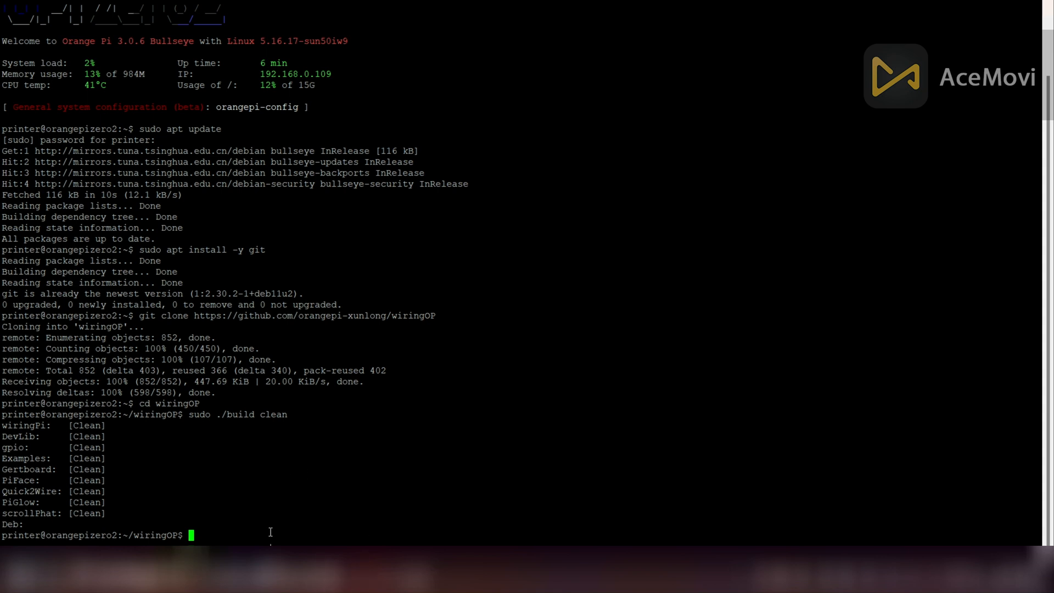
type("sudo ./build")
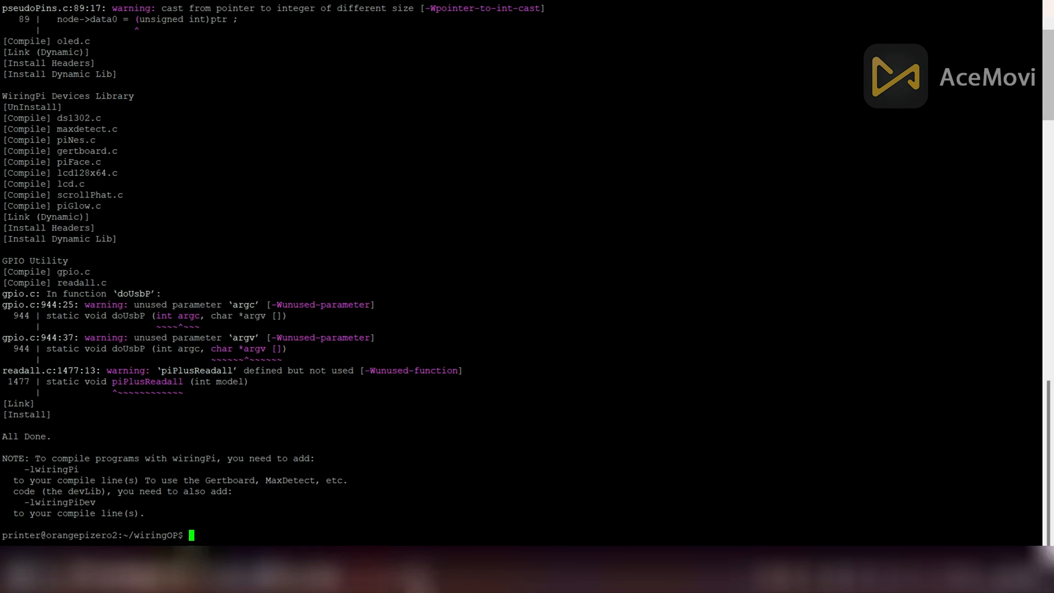
type("gpio")
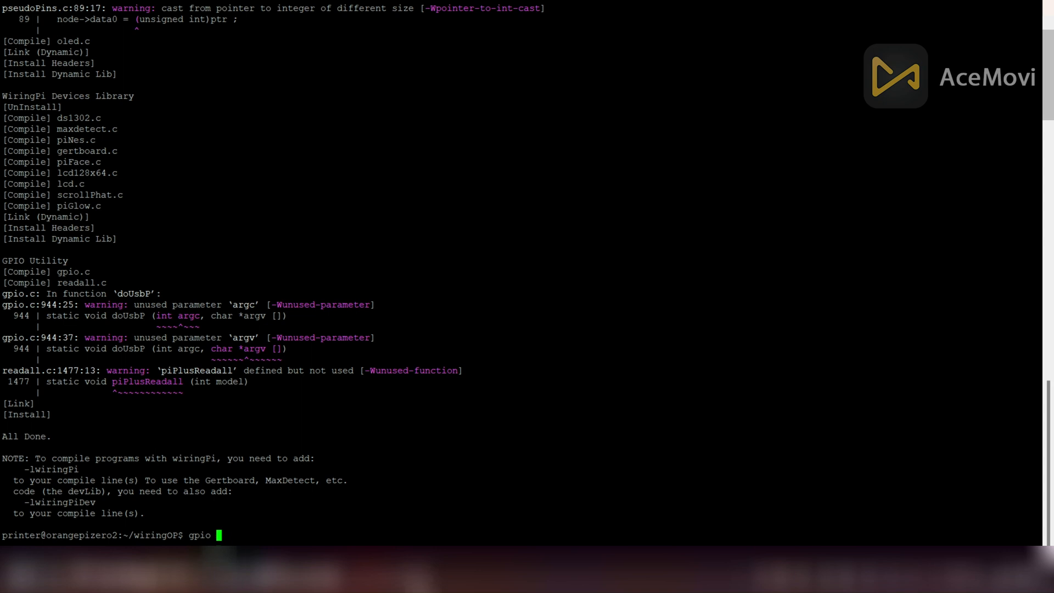
type("readall")
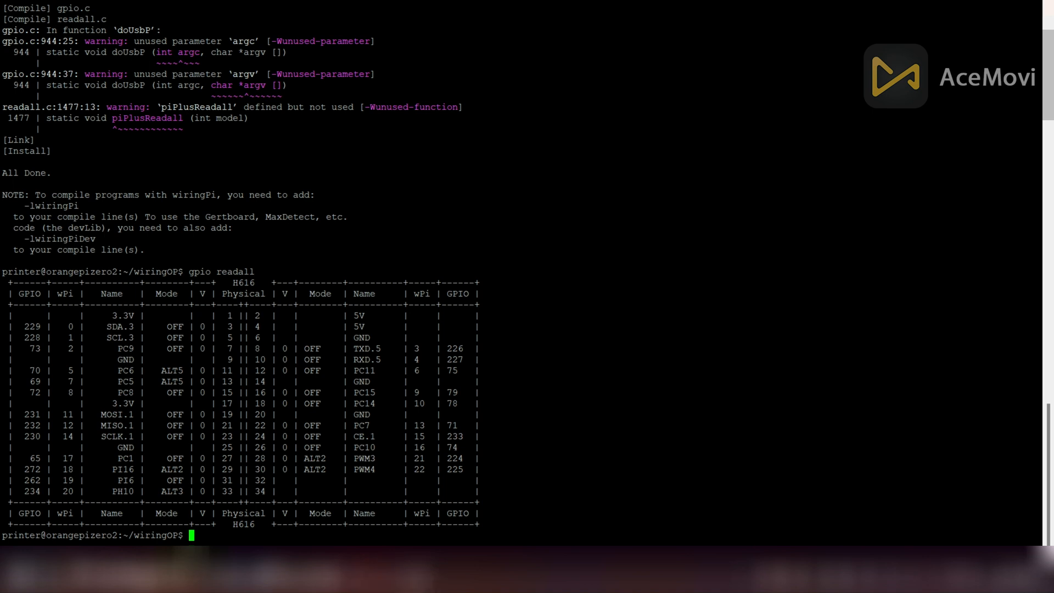
type("c")
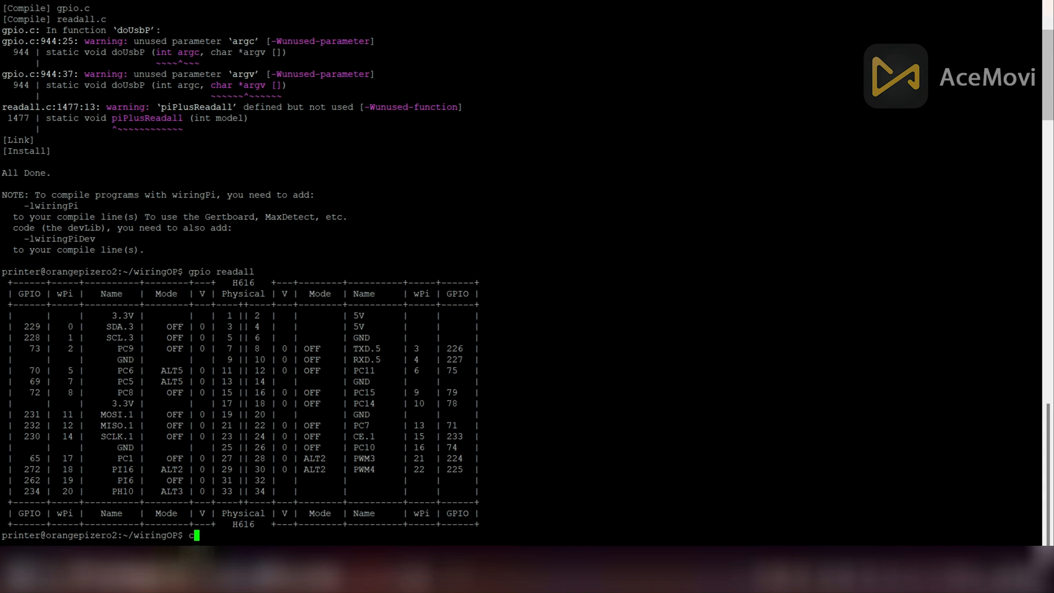